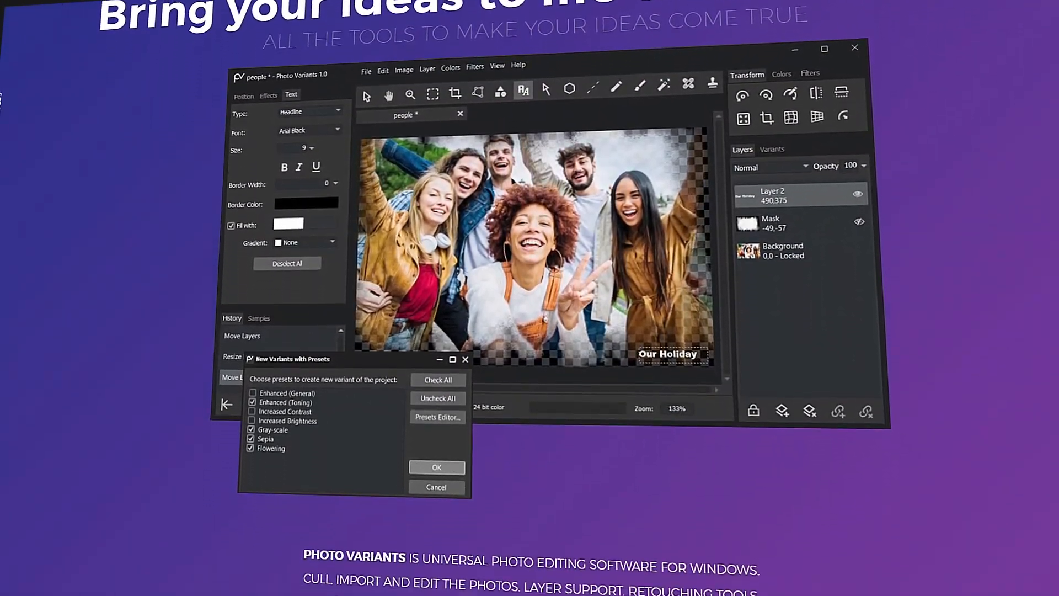
Open flowers-7954719.jpg in Photo Variants.
{"action": "scroll", "scroll_direction": "down", "scroll_amount": 3}
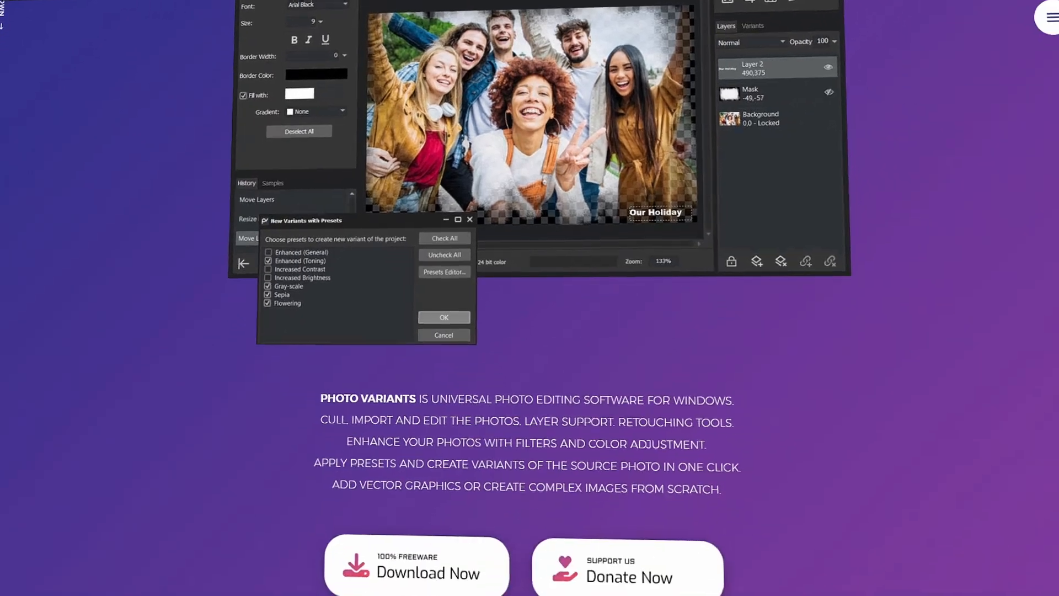
{"action": "scroll", "scroll_direction": "down", "scroll_amount": 3}
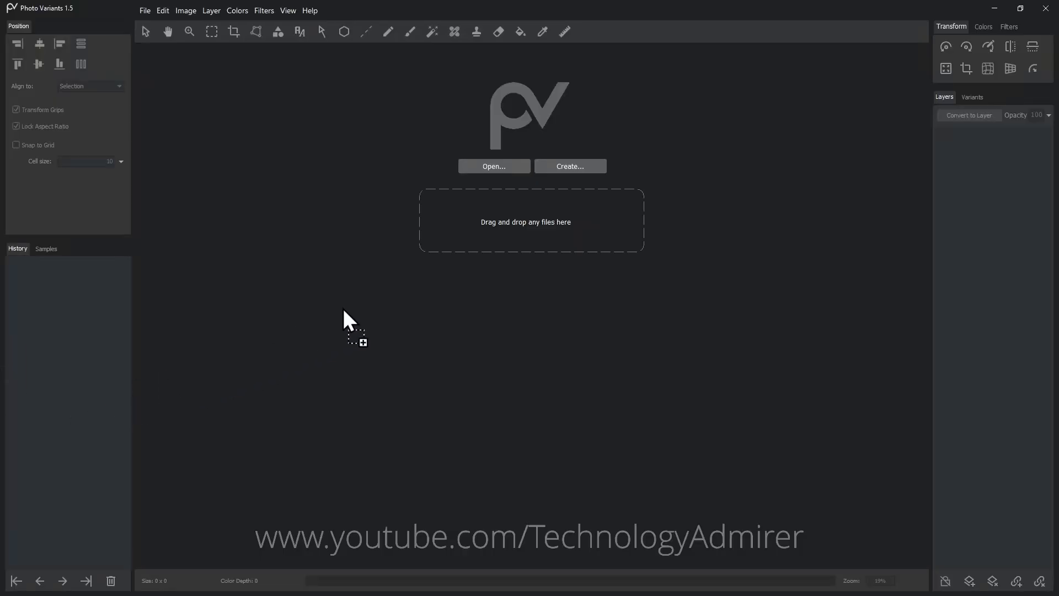
{"action": "left_click", "coordinate": [493, 166]}
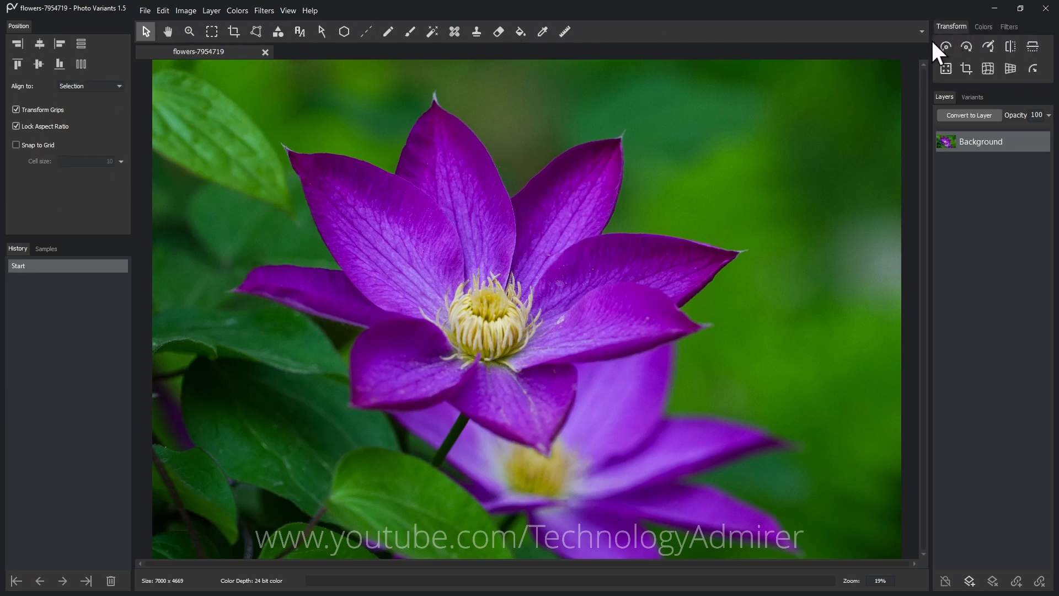
Browse the Layer and Colors menus.
{"action": "left_click", "coordinate": [211, 10]}
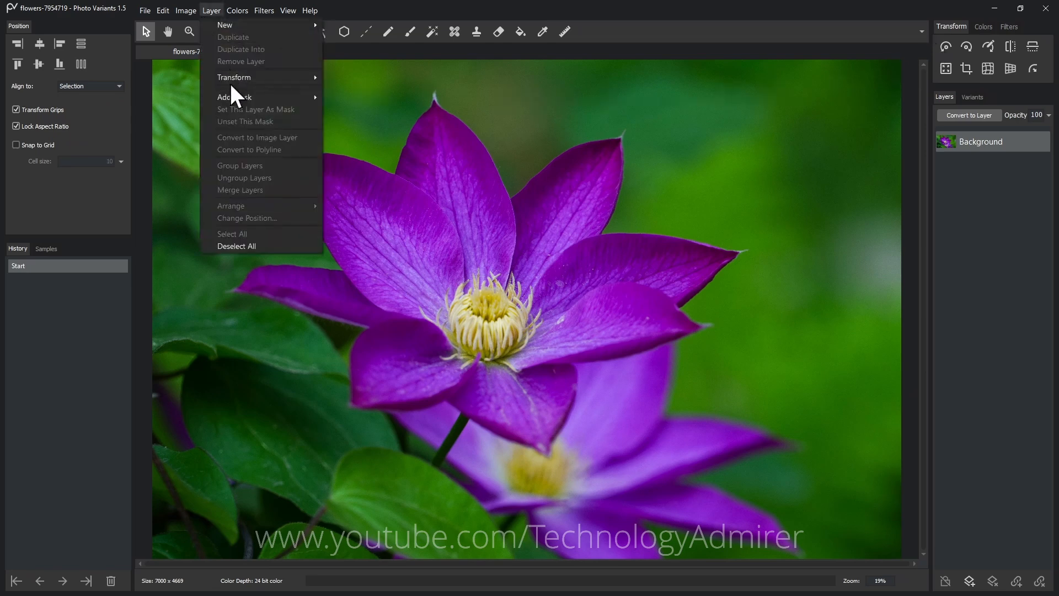
{"action": "left_click", "coordinate": [238, 10]}
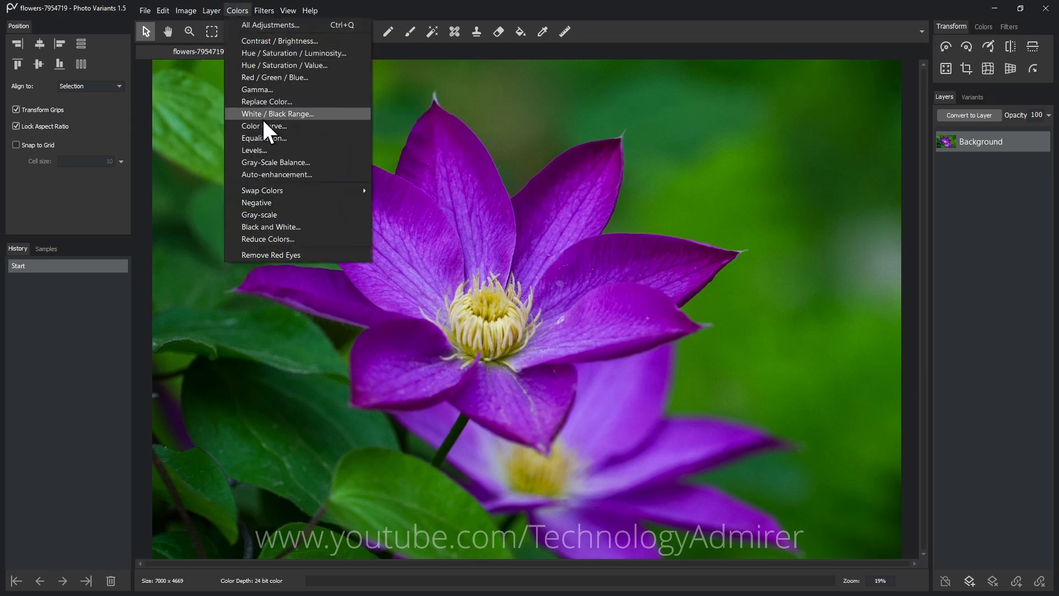
{"action": "left_click", "coordinate": [264, 10]}
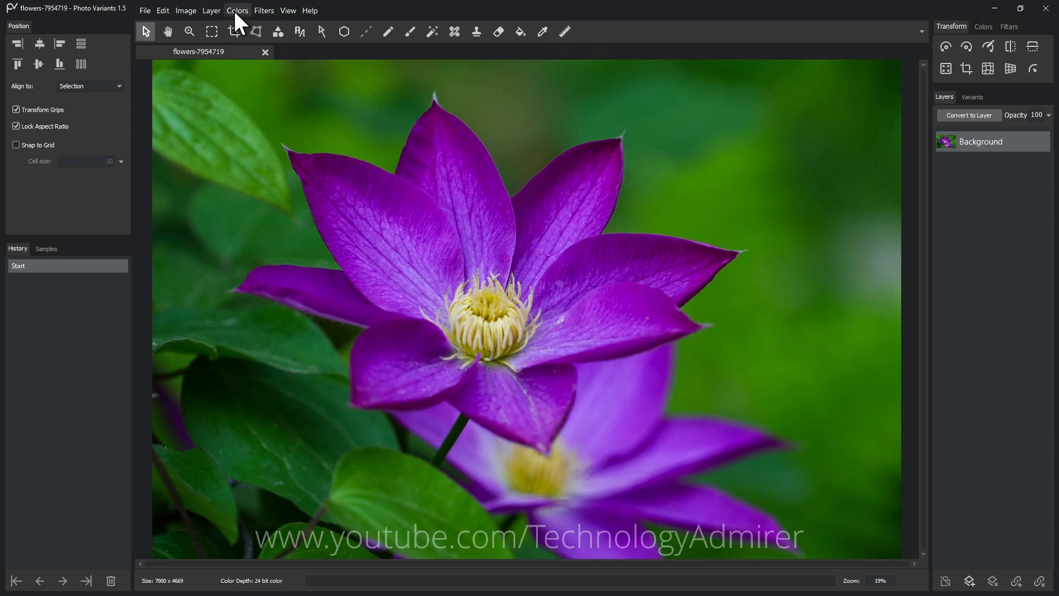
Apply Colors > Auto-enhancement to the flower photo with Quality 6.
{"action": "left_click", "coordinate": [237, 10]}
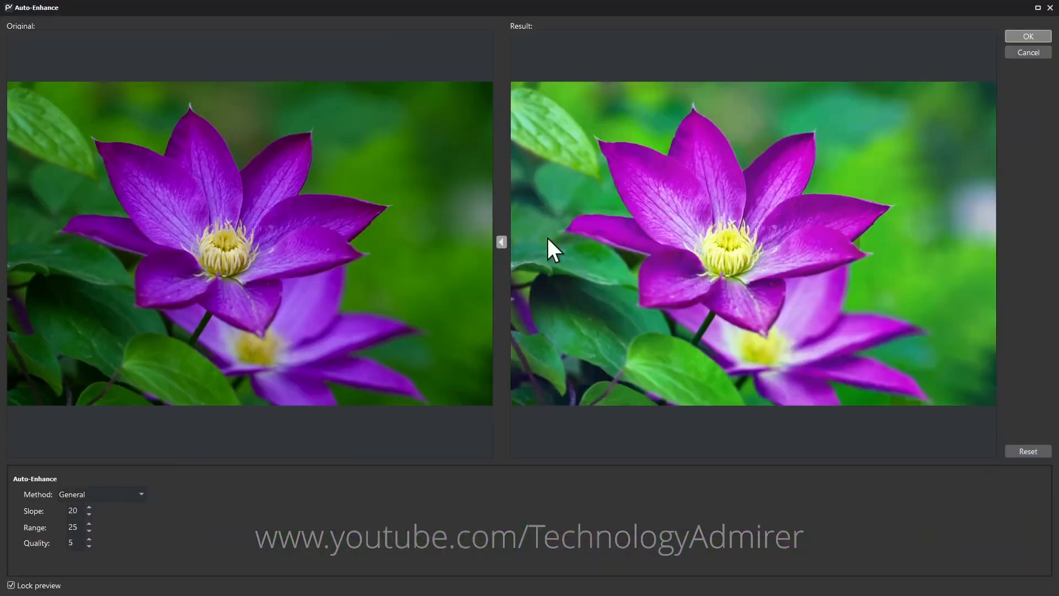
{"action": "left_click", "coordinate": [88, 540]}
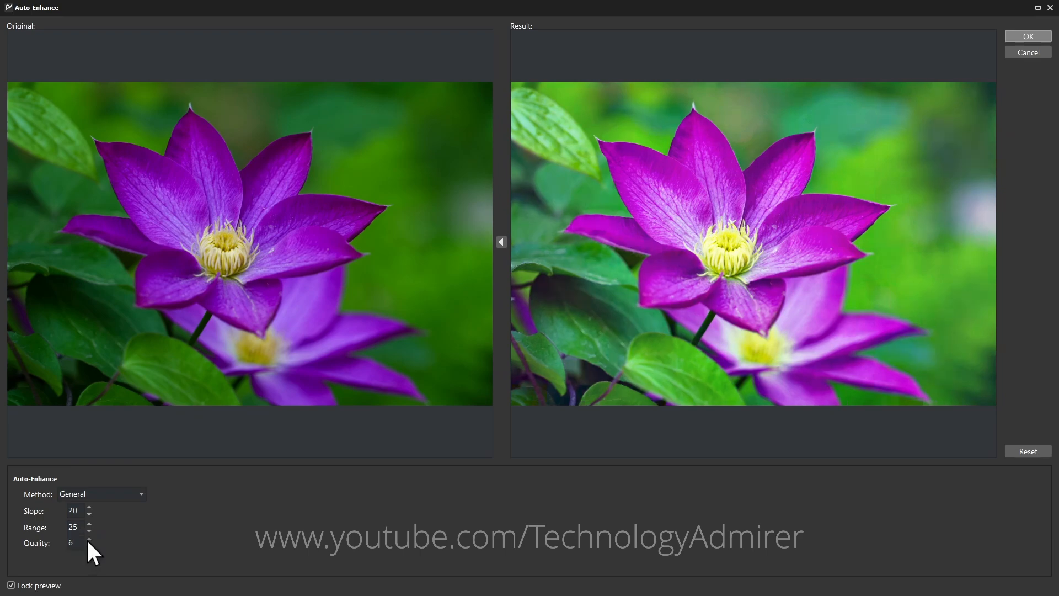
{"action": "left_click", "coordinate": [88, 540]}
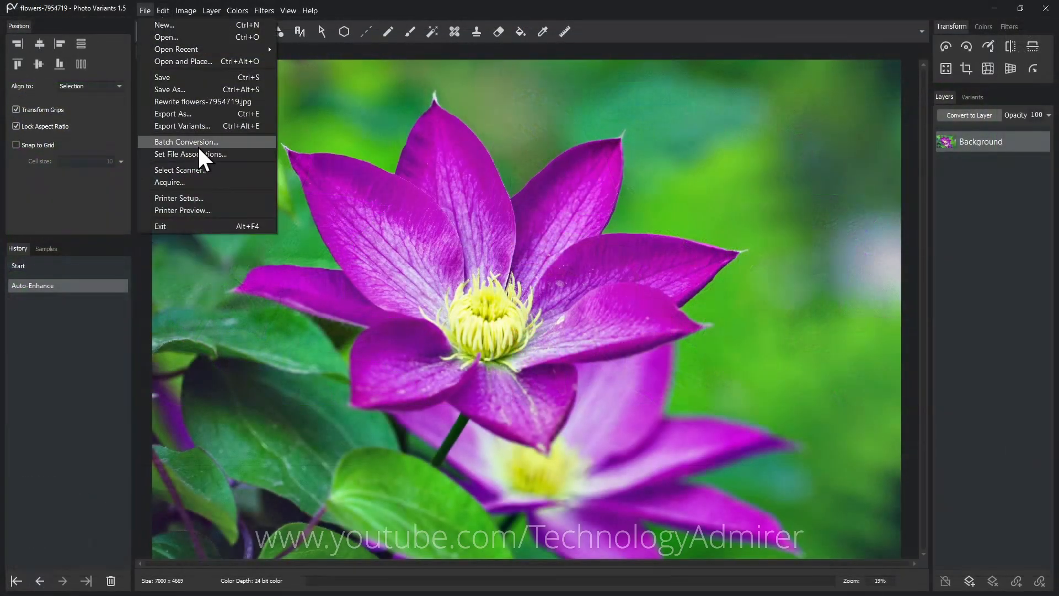
{"action": "left_click", "coordinate": [186, 142]}
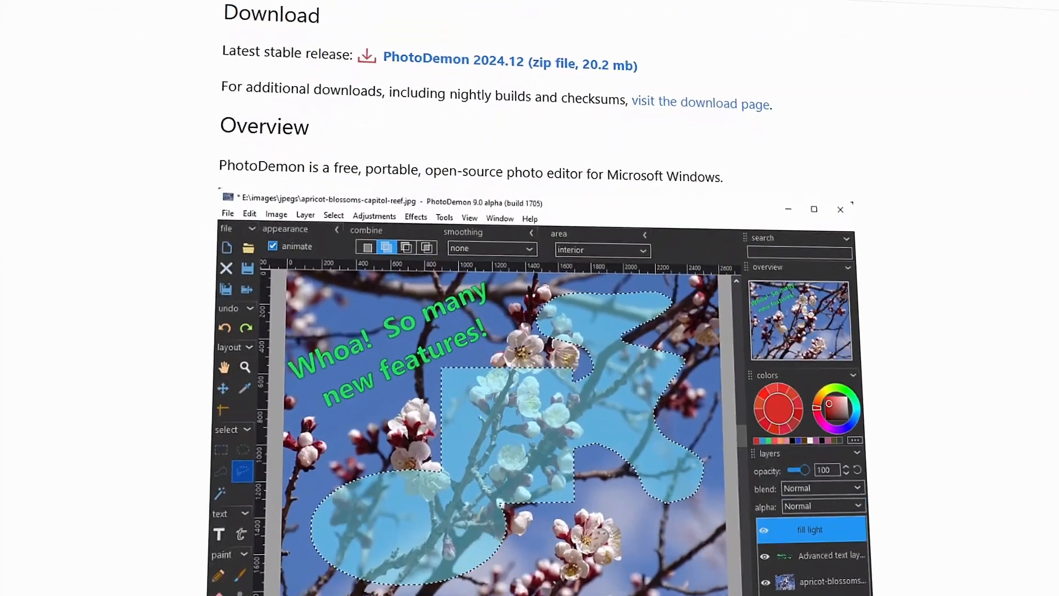
Scroll the PhotoDemon homepage, then launch PhotoDemon.exe from its desktop folder.
{"action": "scroll", "scroll_direction": "down", "scroll_amount": 3}
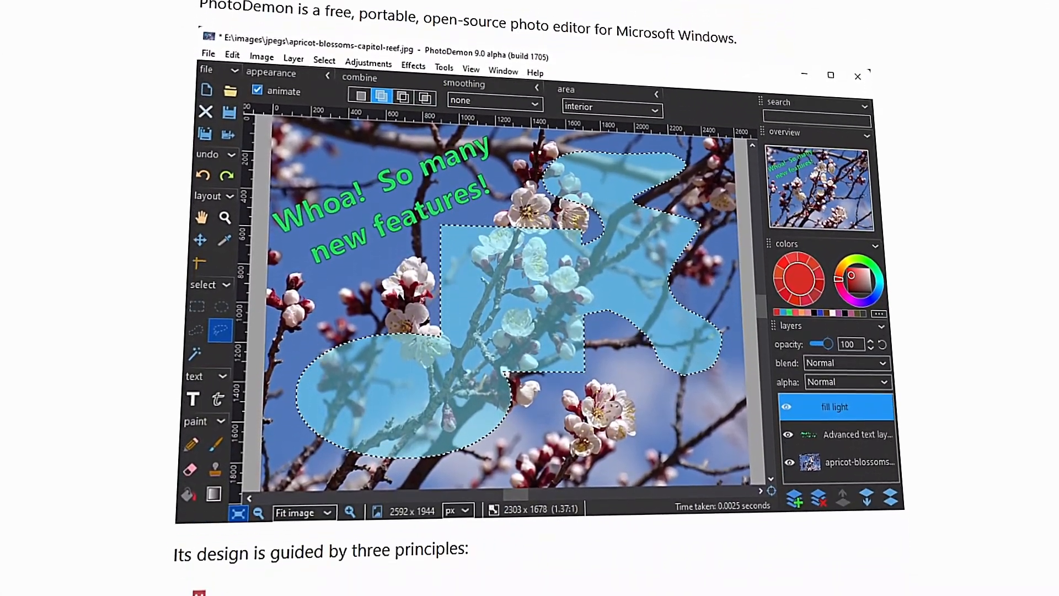
{"action": "scroll", "scroll_direction": "down", "scroll_amount": 3}
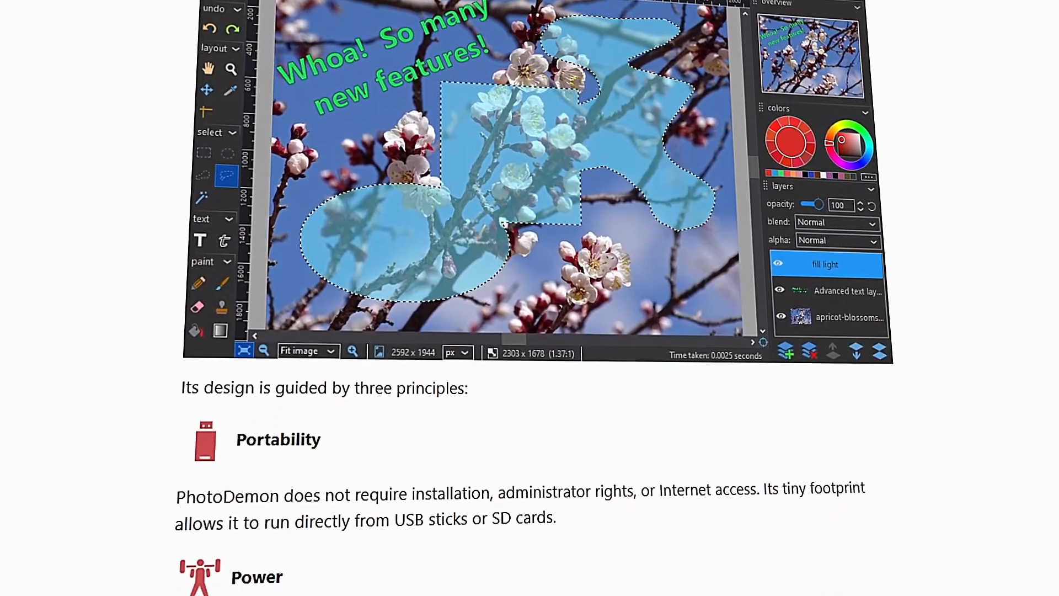
{"action": "scroll", "scroll_direction": "down", "scroll_amount": 3}
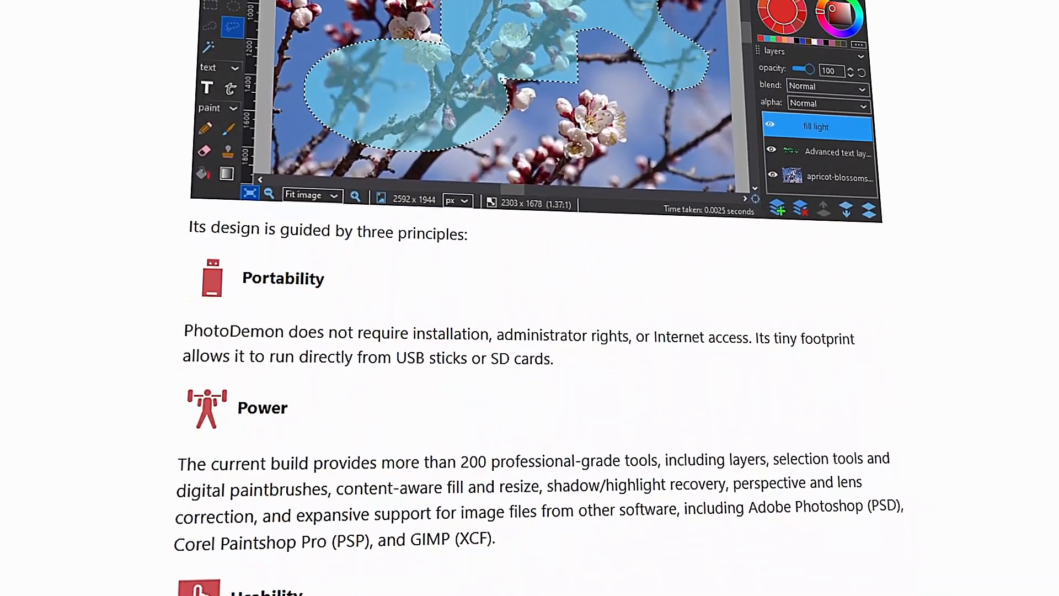
{"action": "scroll", "scroll_direction": "down", "scroll_amount": 3}
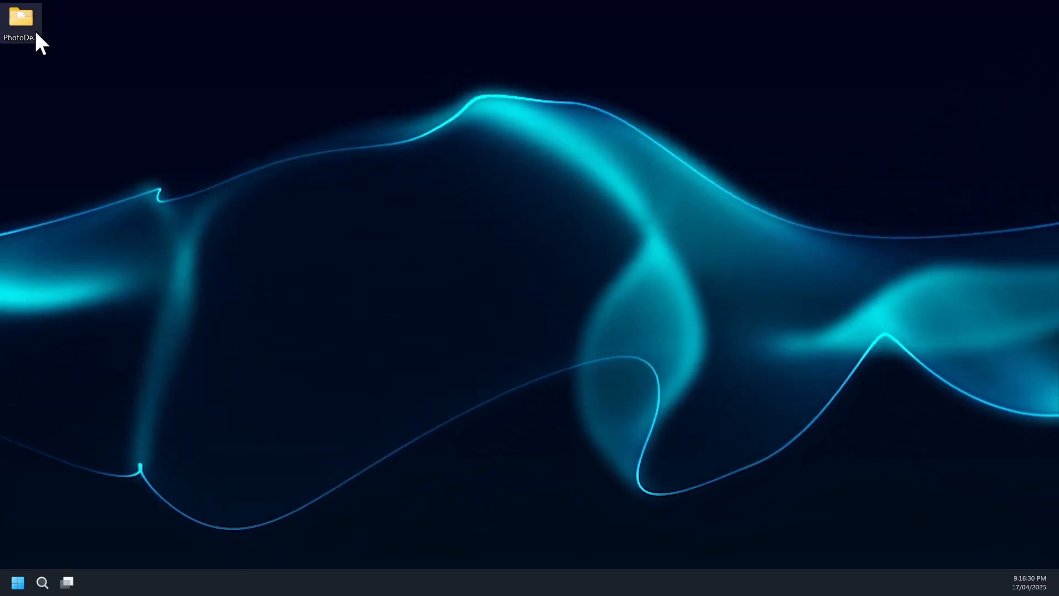
{"action": "double_click", "coordinate": [21, 19]}
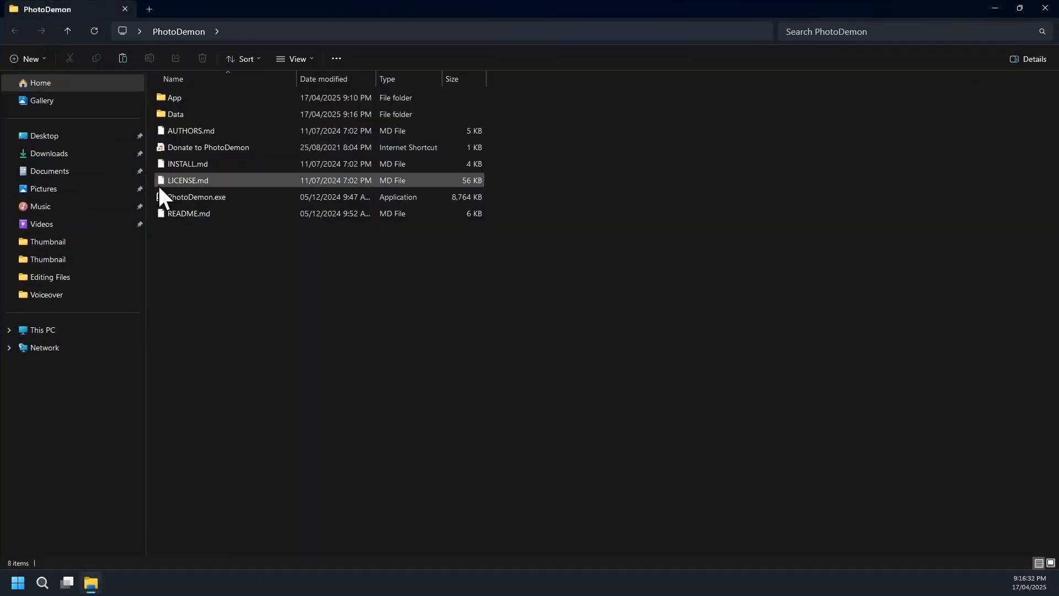
{"action": "double_click", "coordinate": [196, 196]}
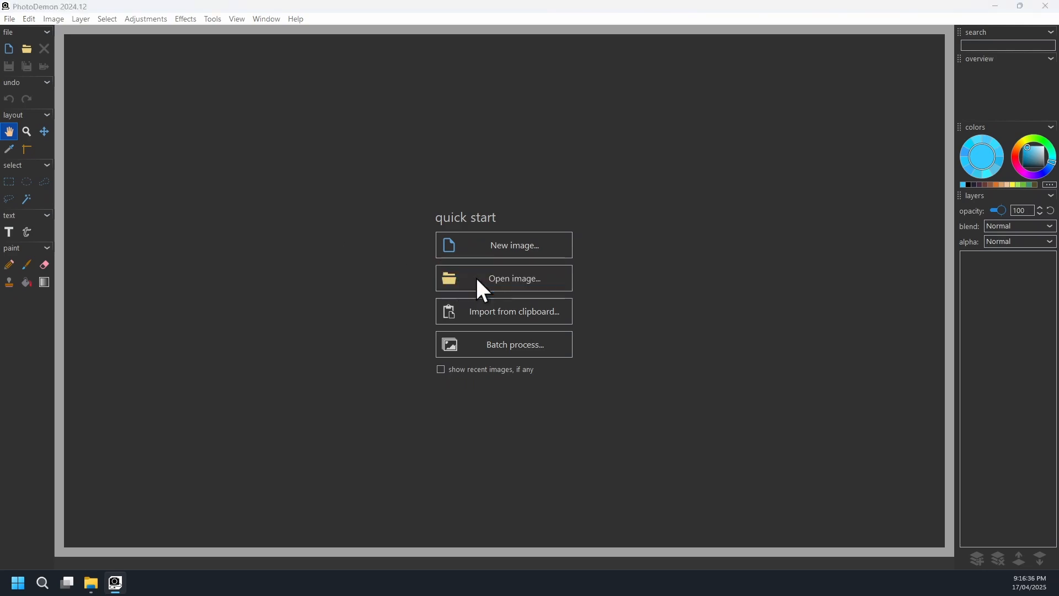
Load the parrot photo in PhotoDemon and apply Vibrance at 100.
{"action": "left_click", "coordinate": [503, 278]}
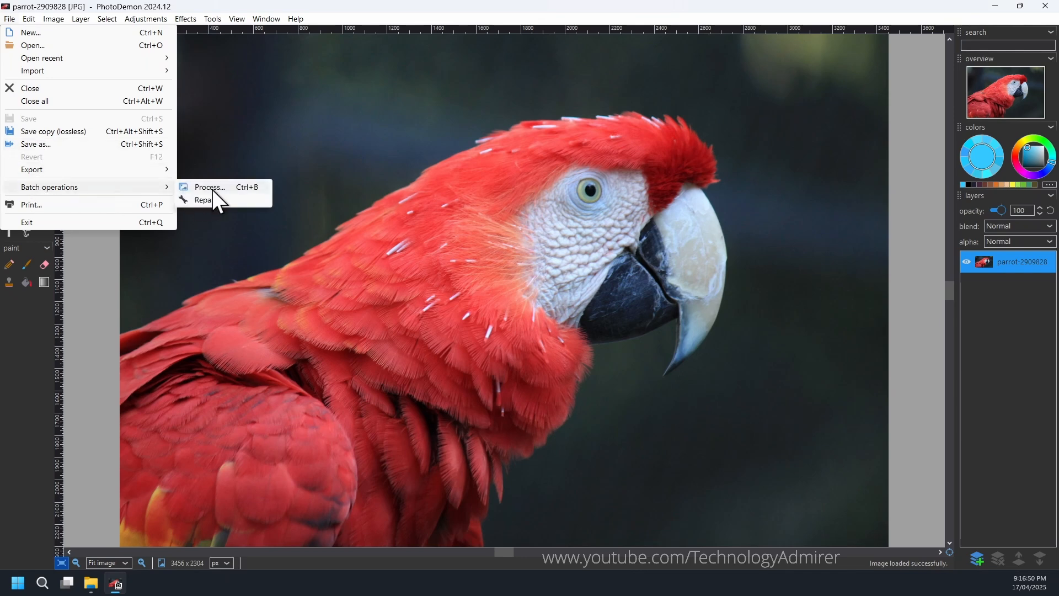
{"action": "left_click", "coordinate": [28, 18]}
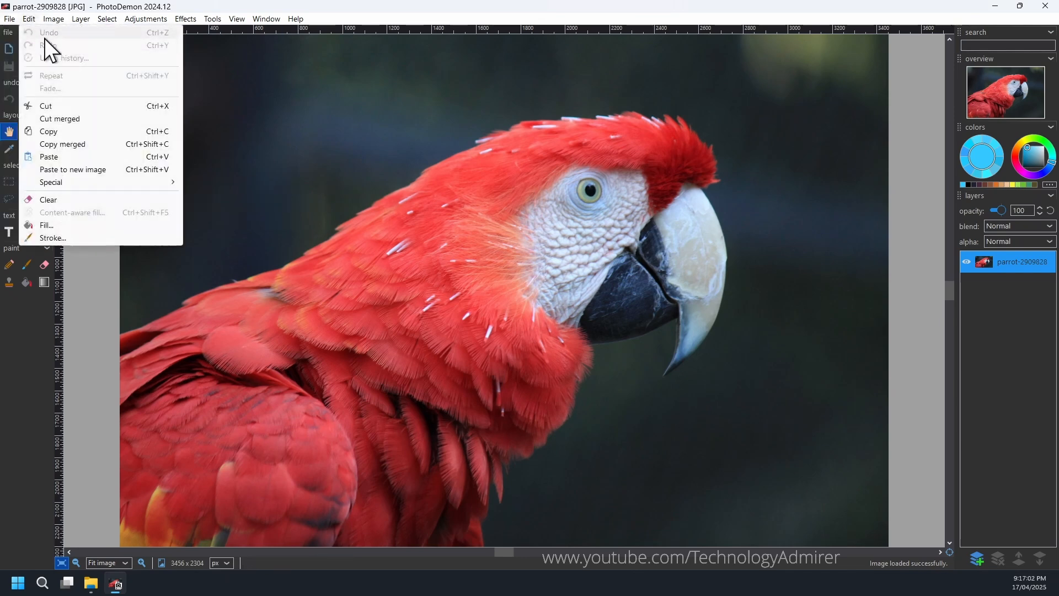
{"action": "left_click", "coordinate": [145, 18]}
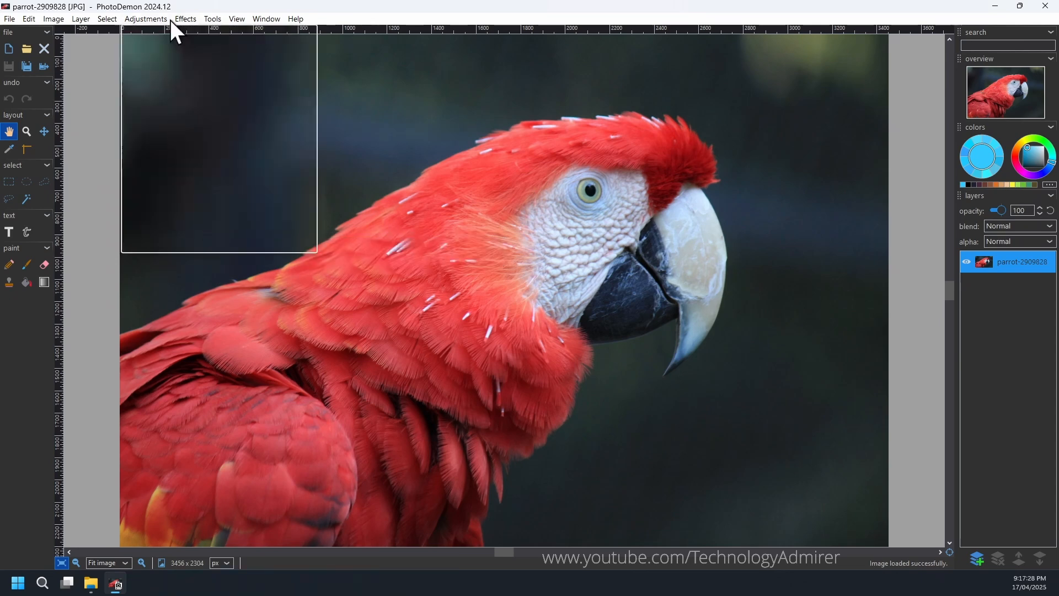
{"action": "left_click", "coordinate": [145, 18]}
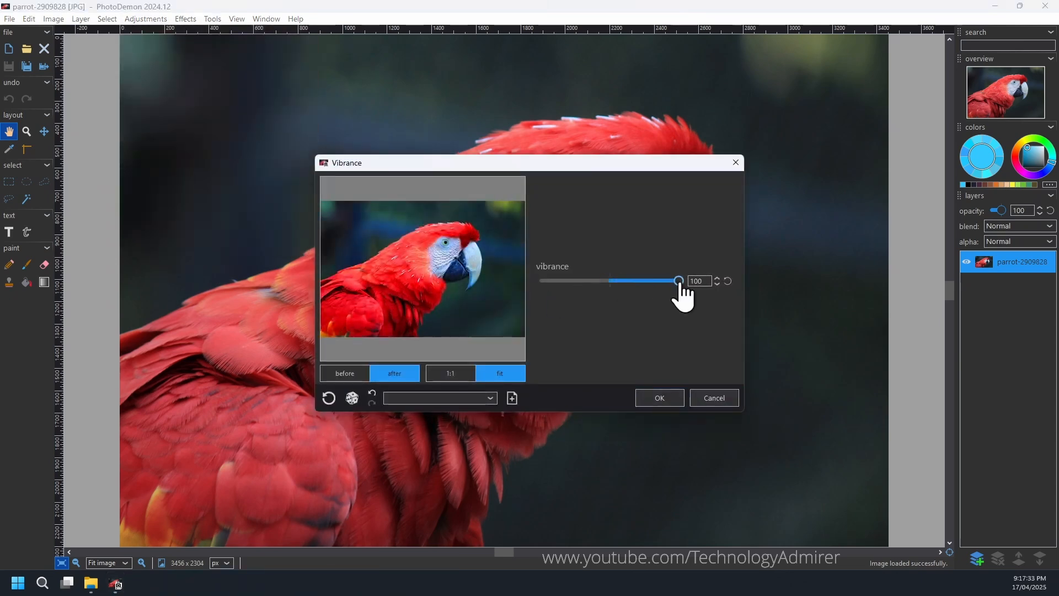
{"action": "left_click", "coordinate": [658, 398]}
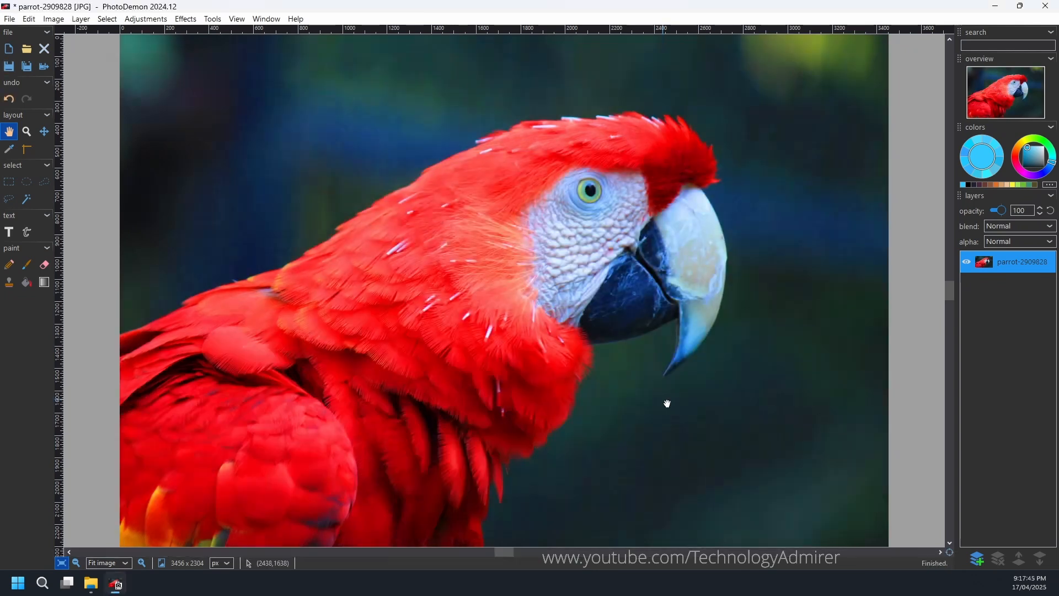
{"action": "left_click", "coordinate": [212, 19]}
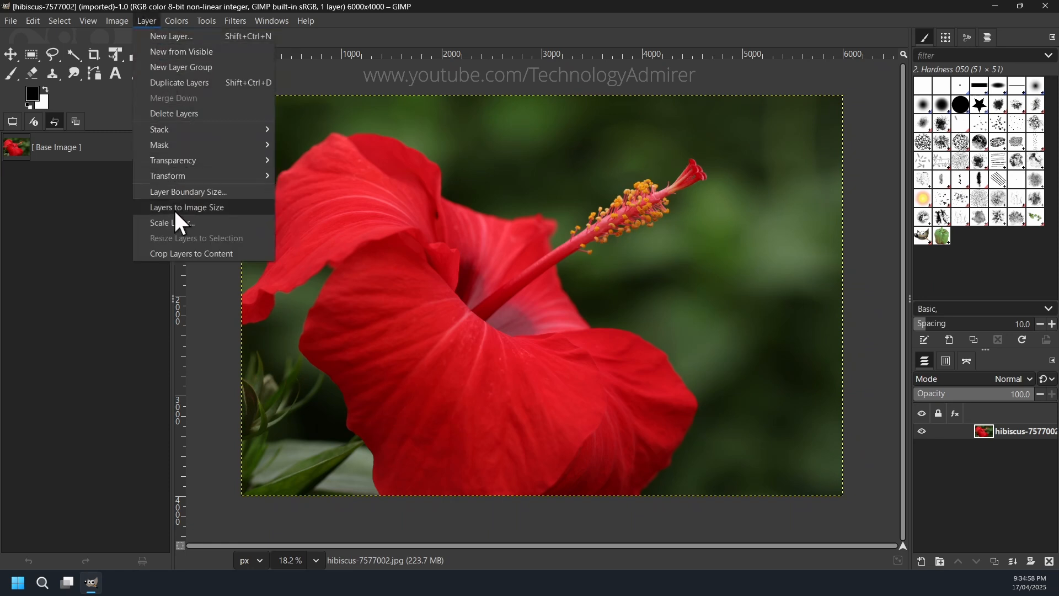
Browse GIMP's Colors and Filters menus, then apply Colors > Auto > White Balance.
{"action": "left_click", "coordinate": [175, 21]}
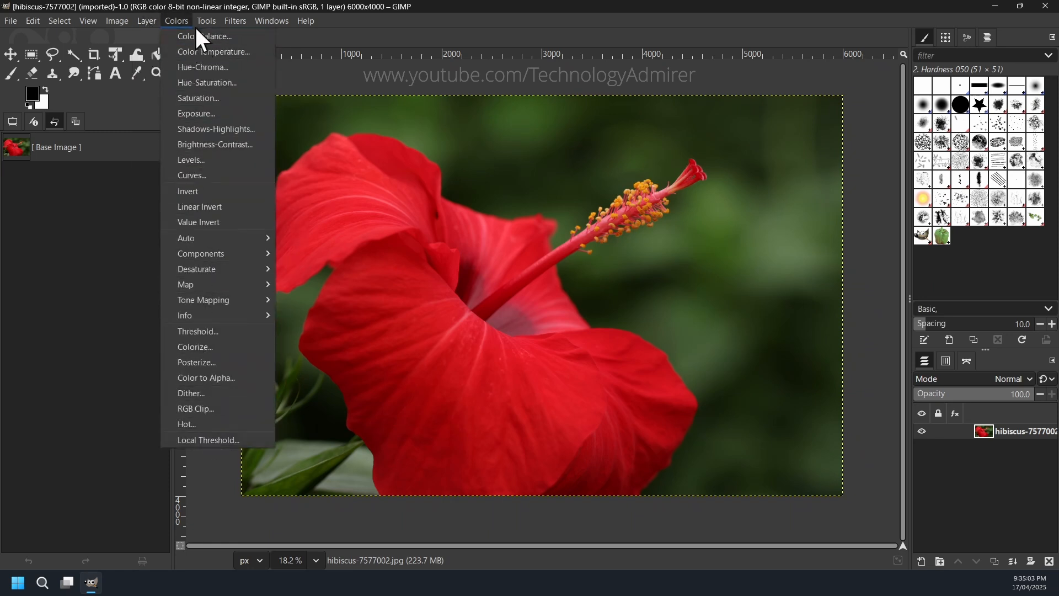
{"action": "left_click", "coordinate": [235, 20]}
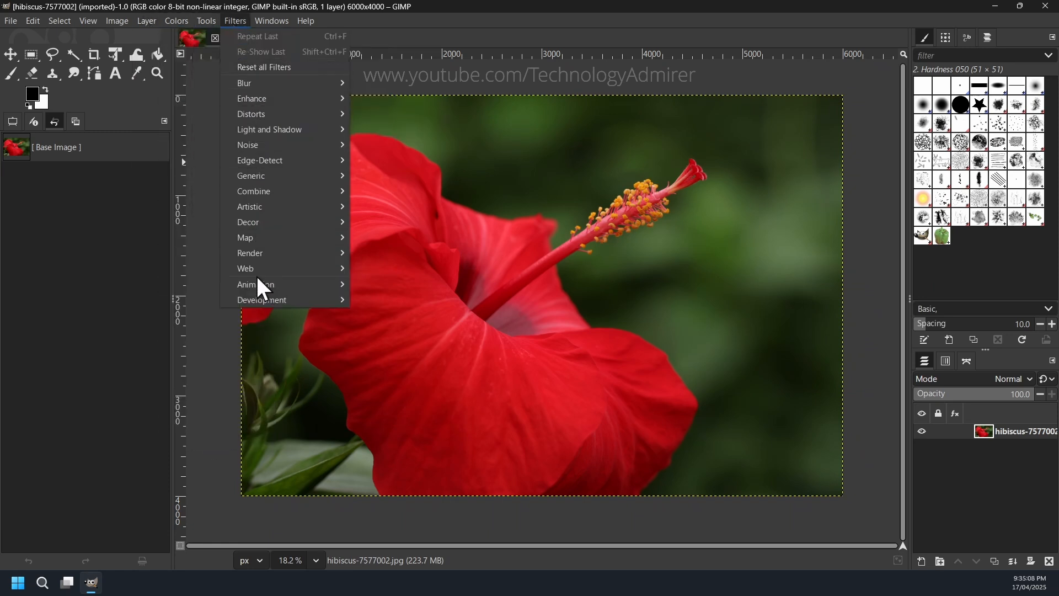
{"action": "left_click", "coordinate": [175, 20]}
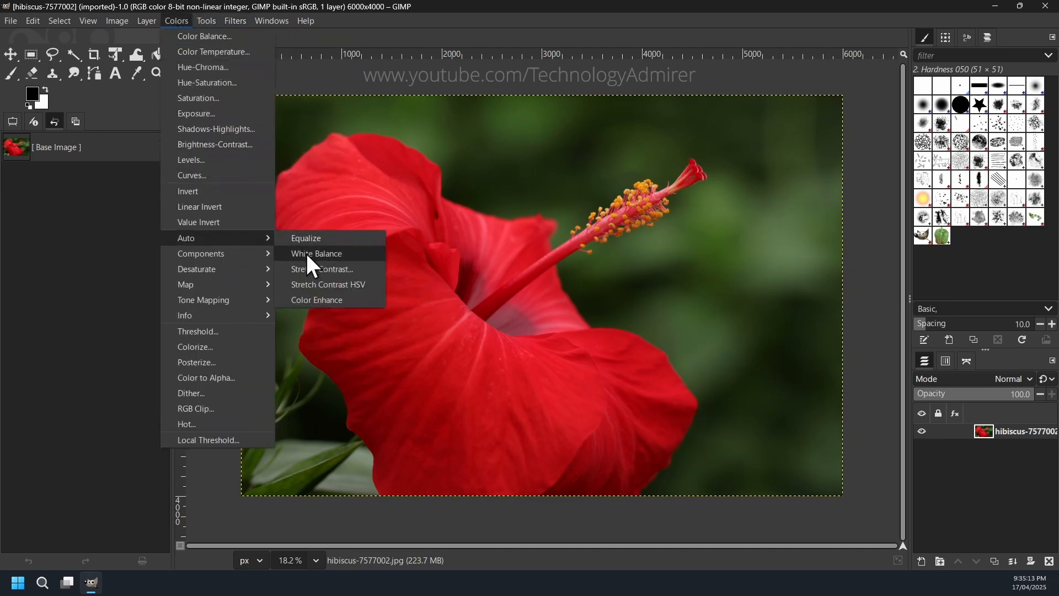
{"action": "left_click", "coordinate": [316, 253]}
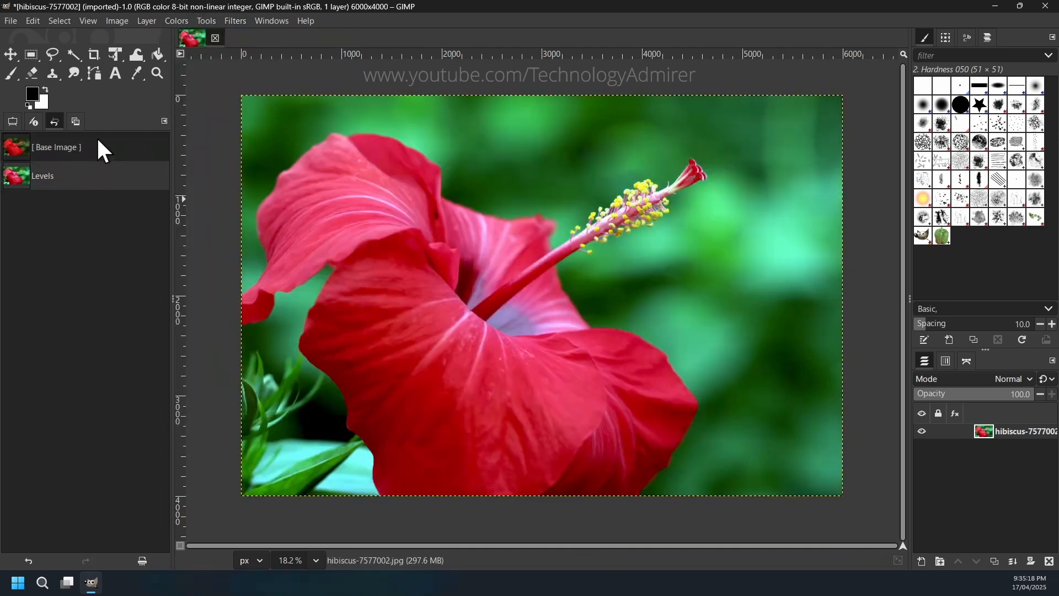